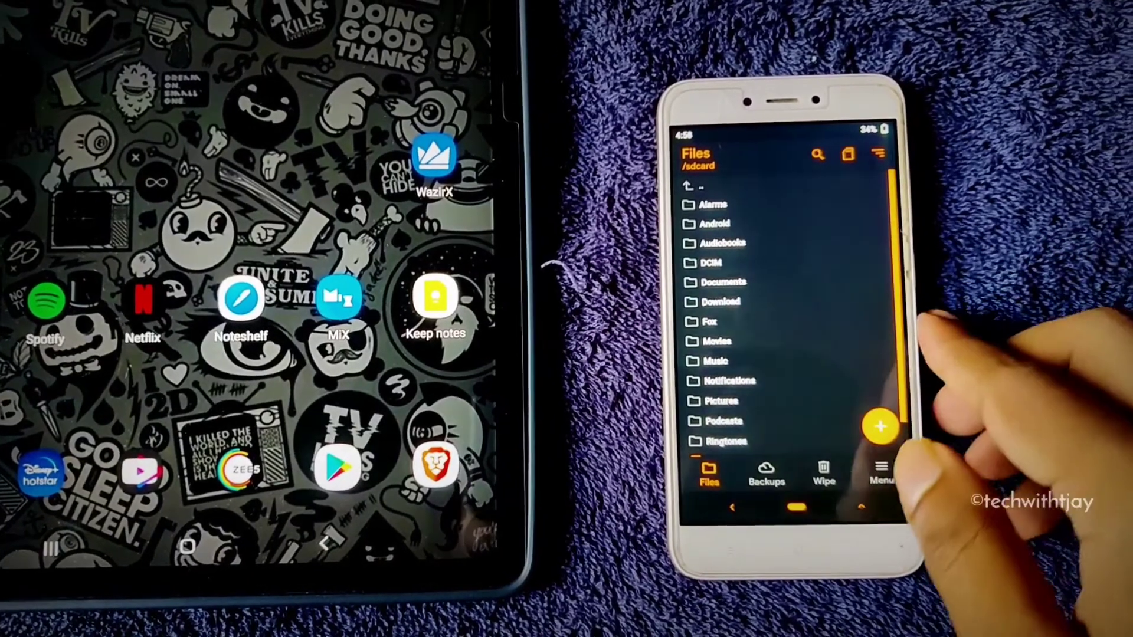
Step: Go to the Wipe screen and tick Dalvik / ART Cache for wiping
click(823, 476)
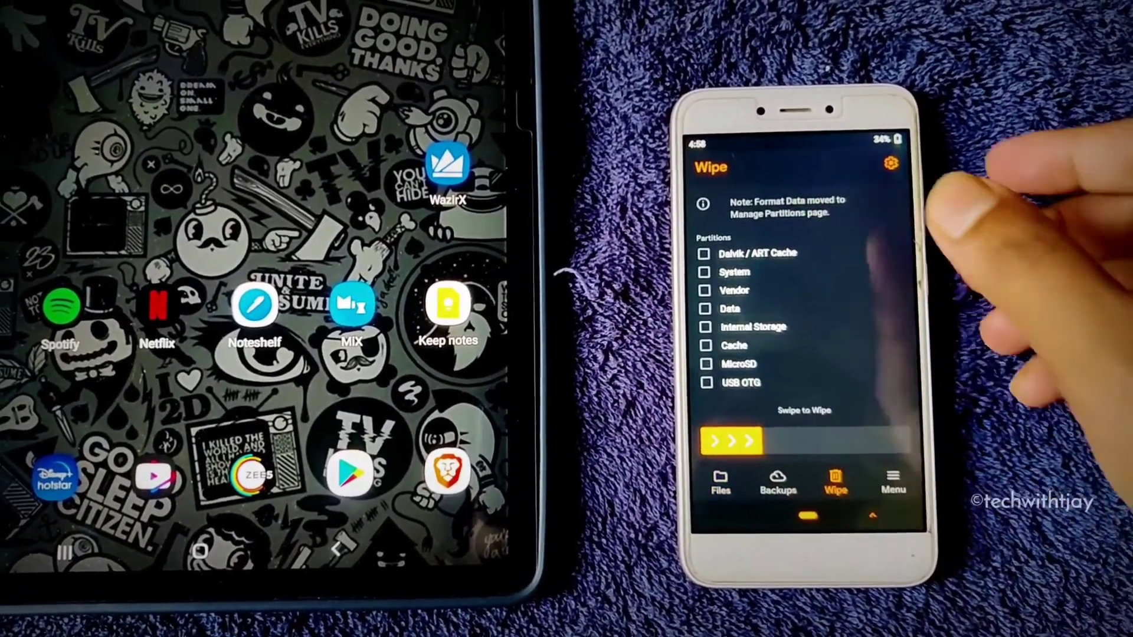
click(706, 253)
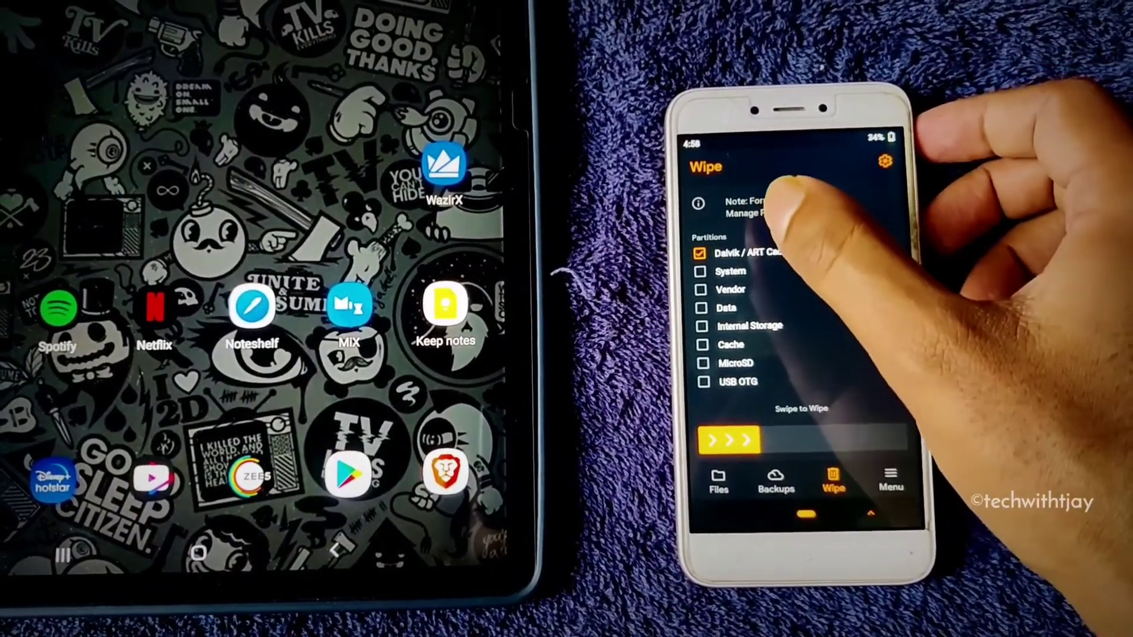